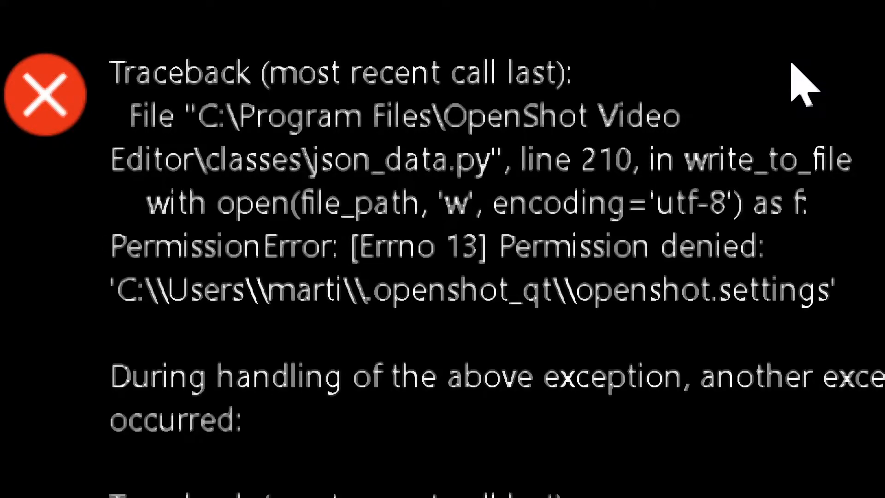
mouse_move(827, 95)
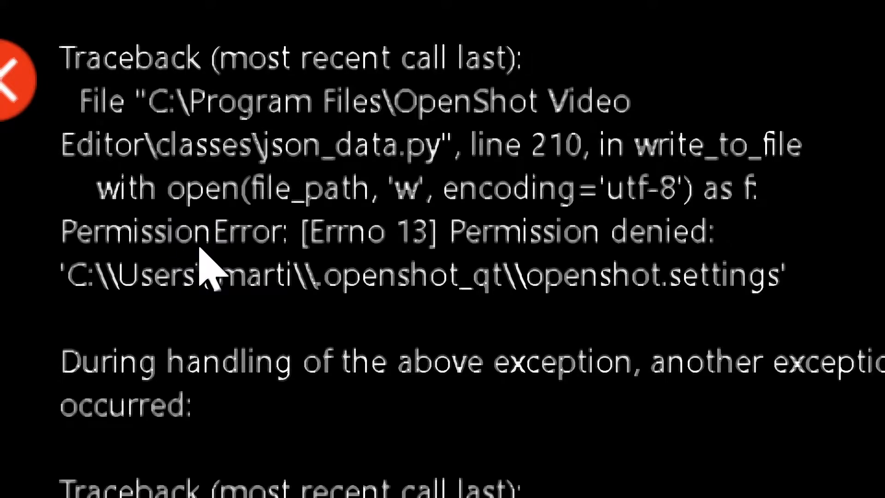
mouse_move(351, 276)
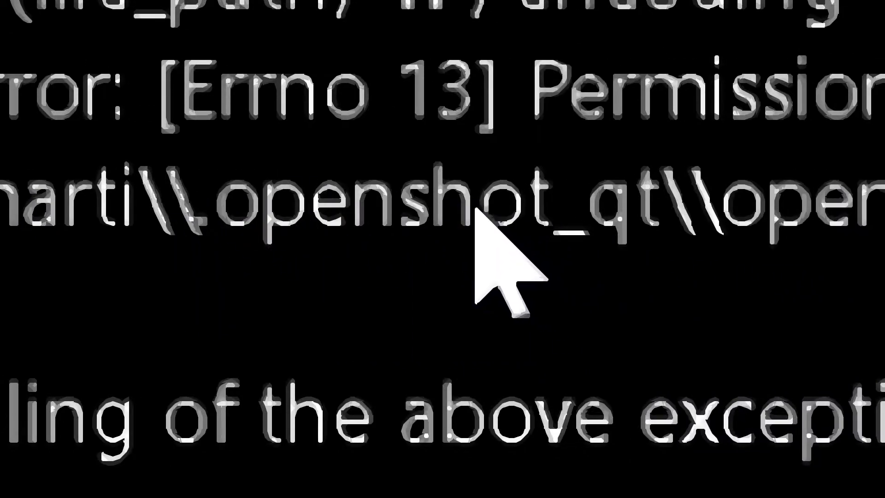
mouse_move(273, 276)
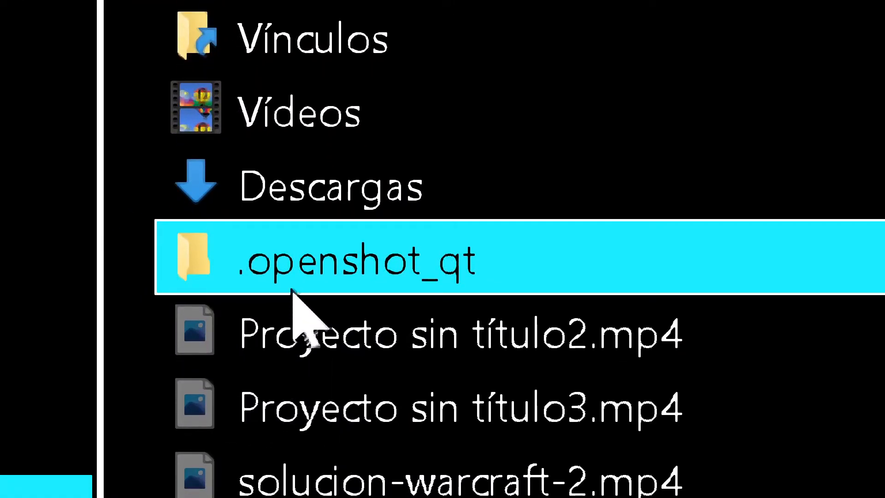
mouse_move(305, 265)
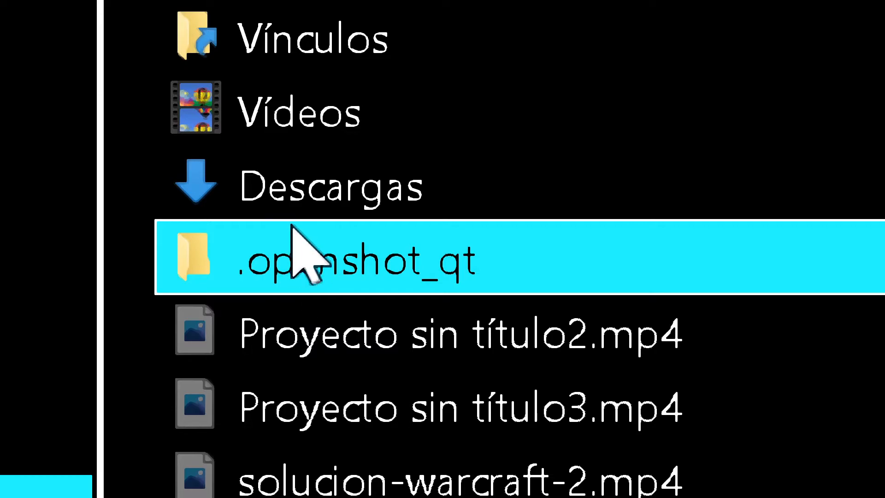
mouse_move(372, 282)
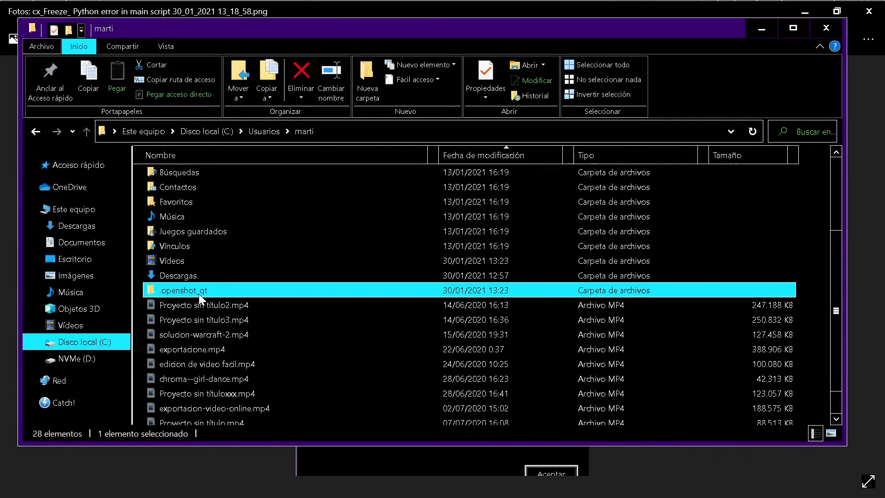
mouse_move(197, 296)
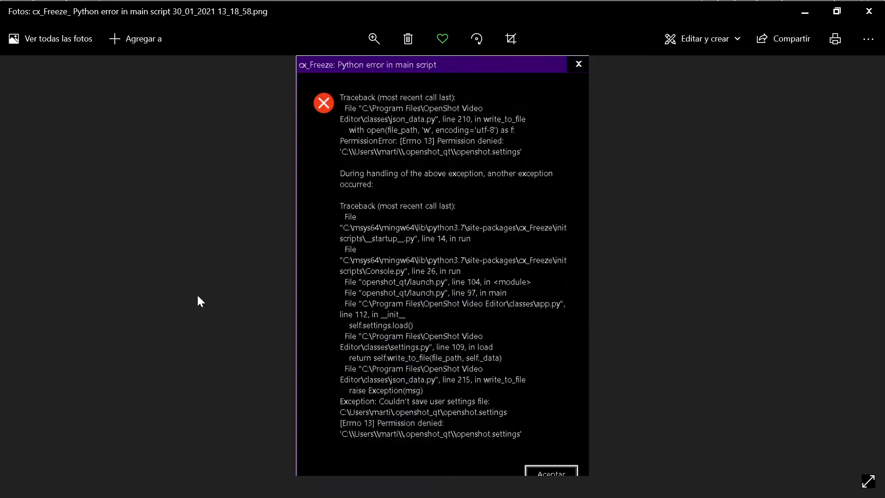
mouse_move(310, 324)
type("open")
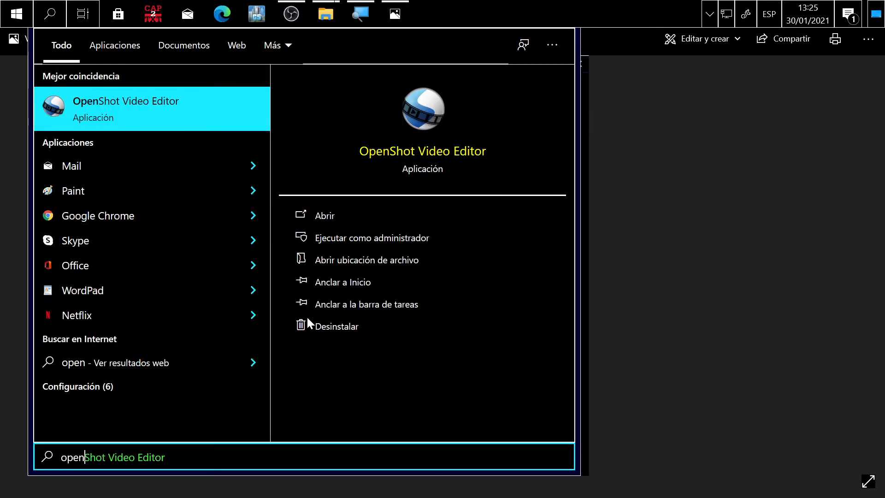
Step: Launch OpenShot Video Editor from the Start search, arriving at an empty untitled project
left_click(324, 215)
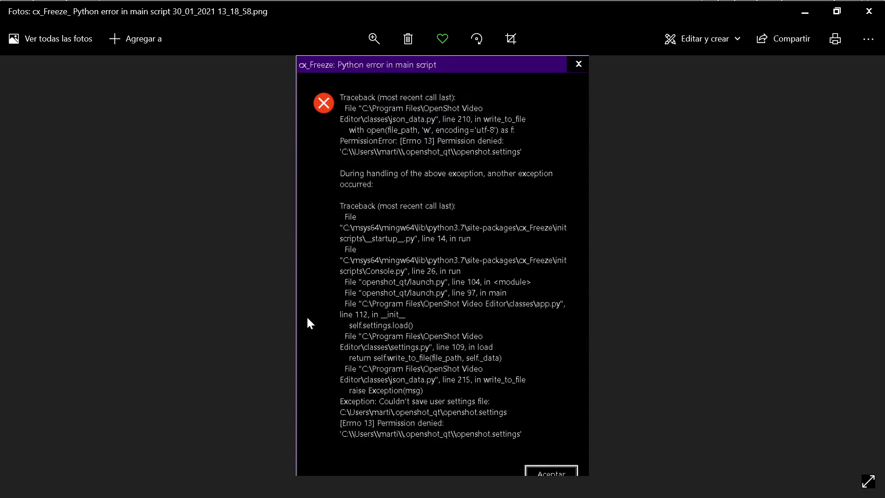
left_click(550, 472)
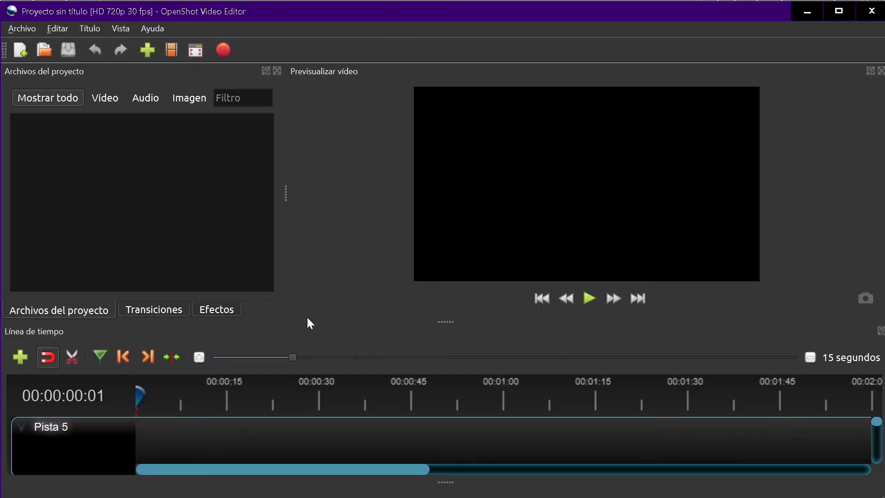